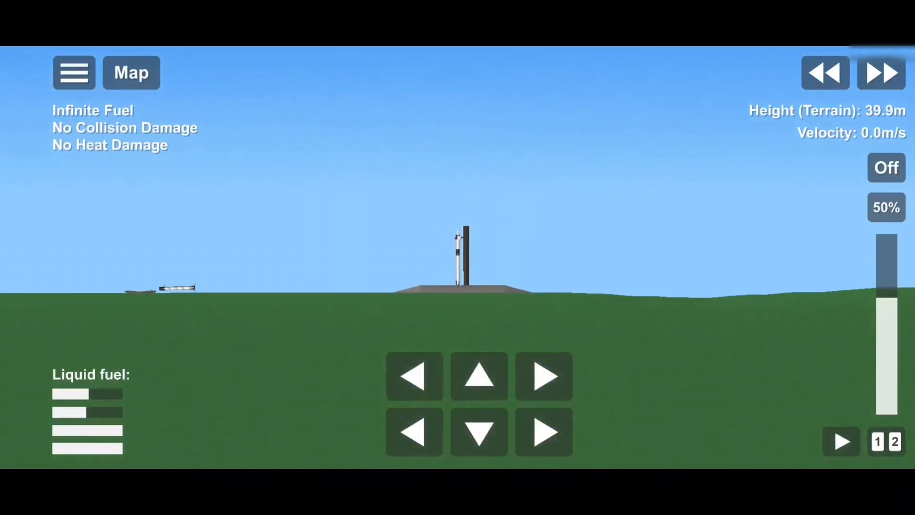
Step: Hold full throttle and steer the gravity turn, passing 1,000 m/s near 35 km
click(184, 289)
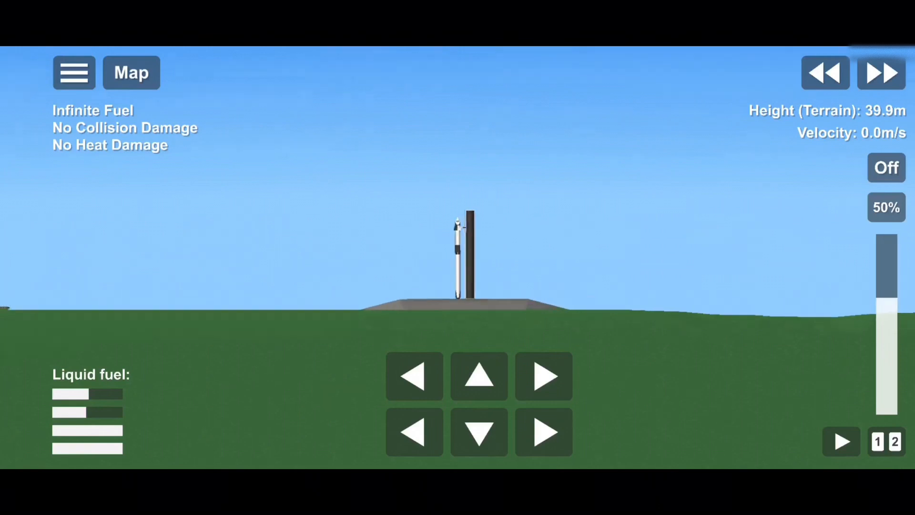
click(886, 167)
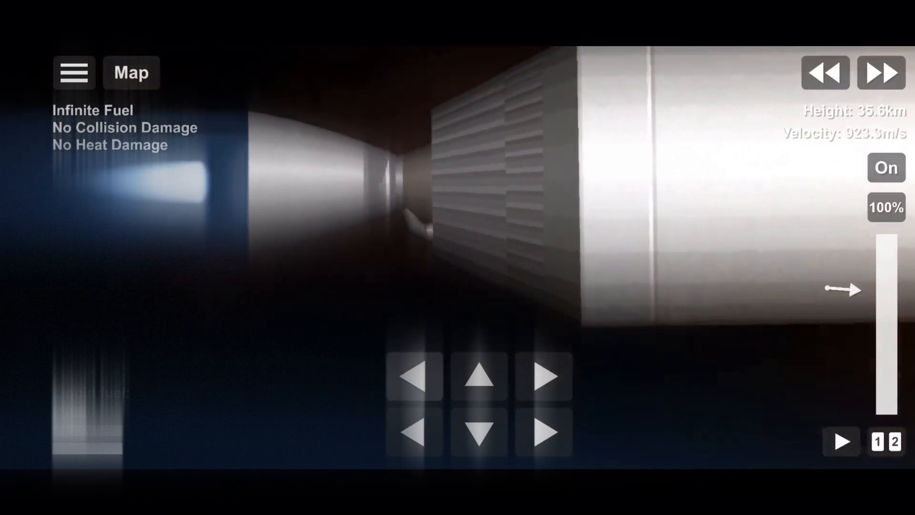
Step: Separate the booster and burn its engine, slowing to about 287 m/s at 22 km
click(129, 72)
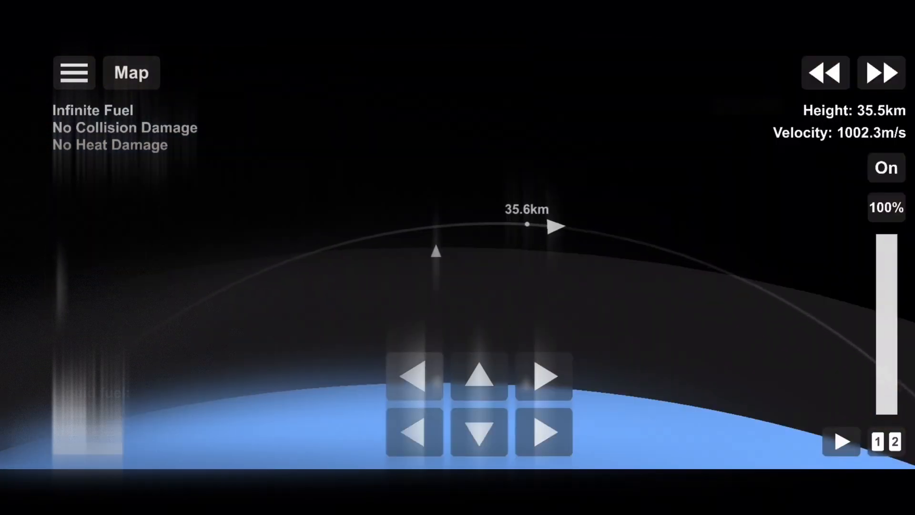
click(437, 252)
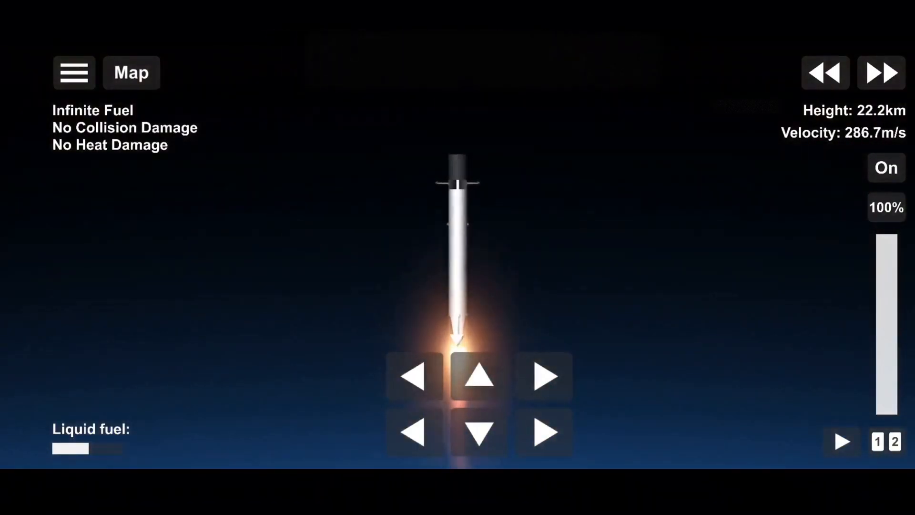
Step: Burn the Dragon second stage at full throttle until Map shows low Earth orbit
click(131, 73)
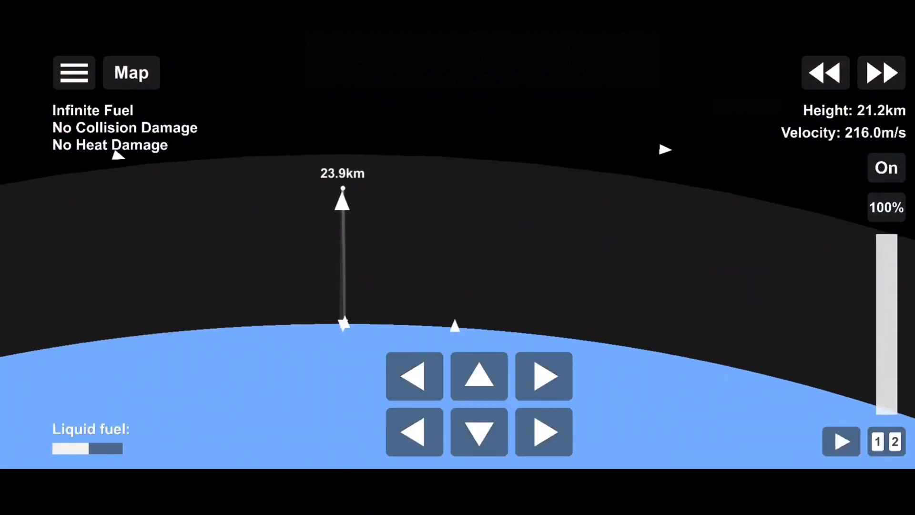
click(663, 150)
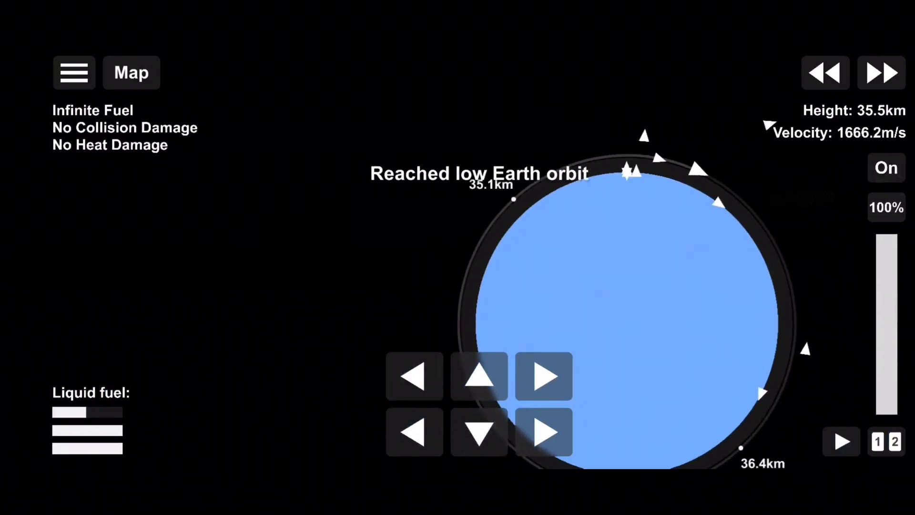
Step: Deploy the booster's landing legs and throttle down to touch down at 0.6 m/s
click(886, 167)
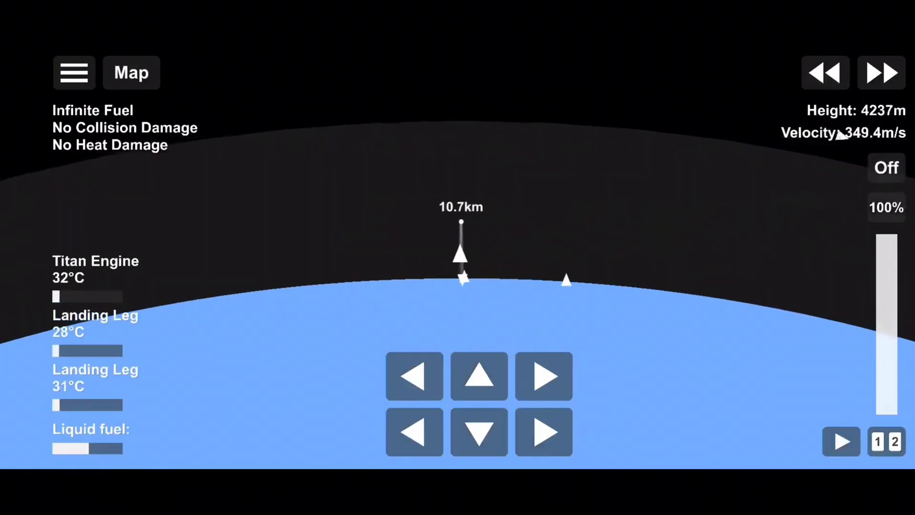
click(887, 167)
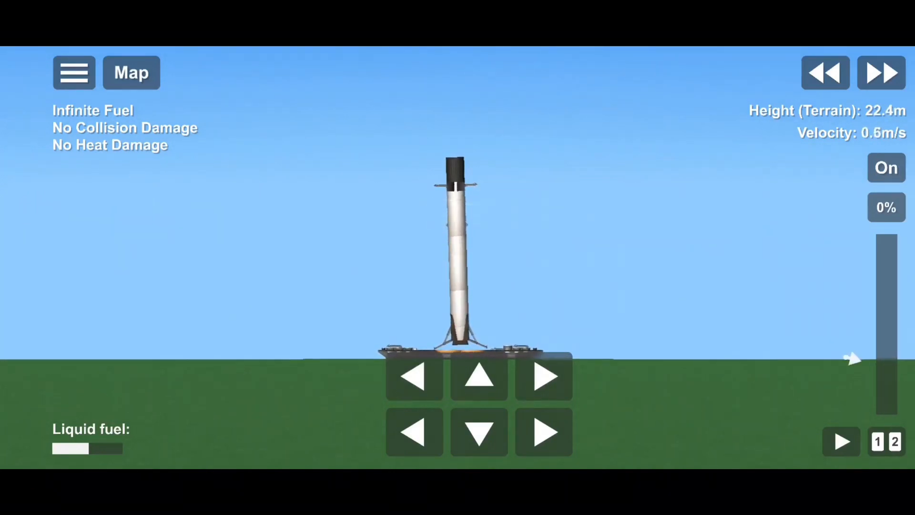
Step: Switch to the upper stage and view its orbit at 36.9 km in Map
click(886, 167)
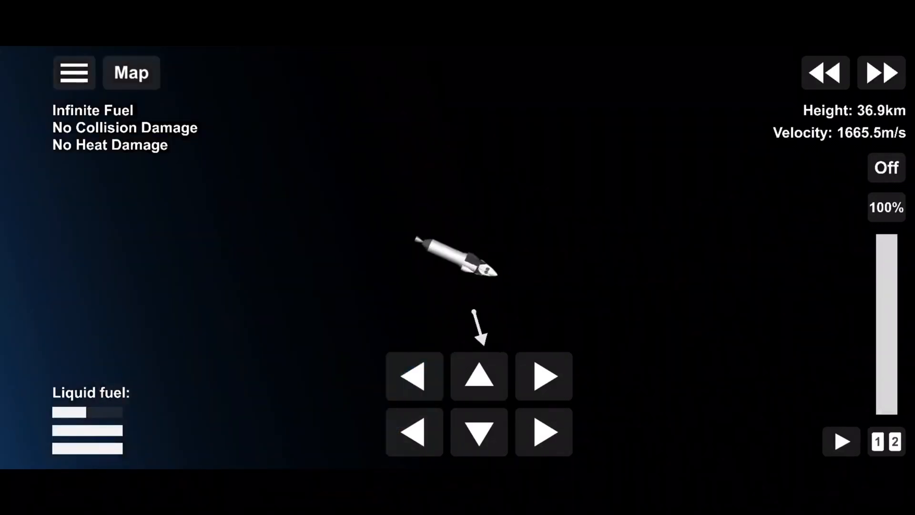
click(130, 72)
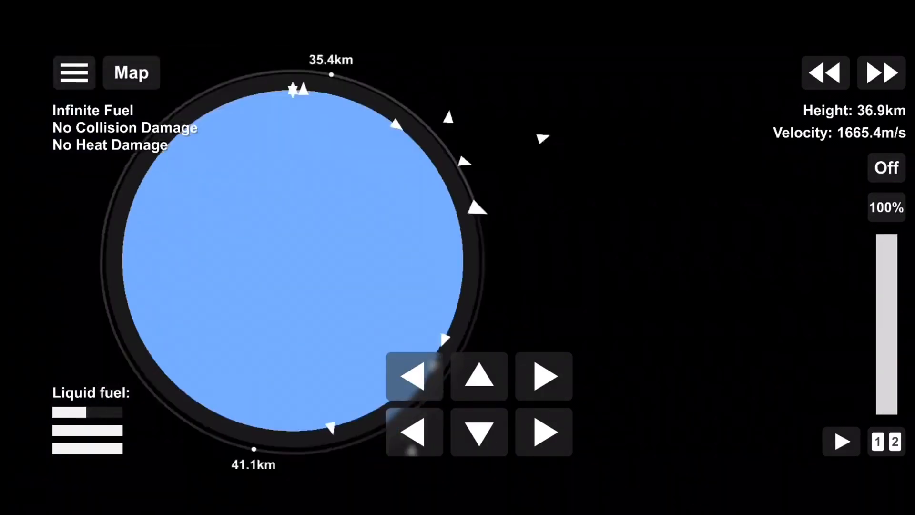